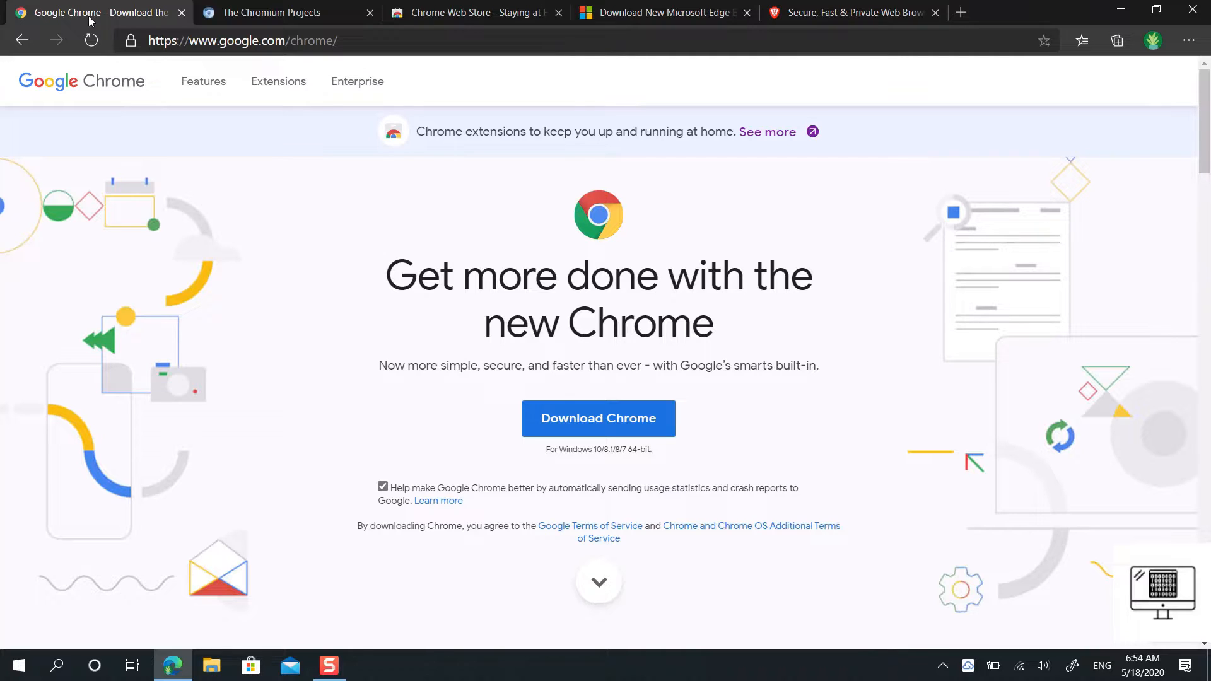
Compare the Chromium Projects and Google Chrome pages, then land on the Chrome Web Store's Staying at Home collection
left_click(270, 13)
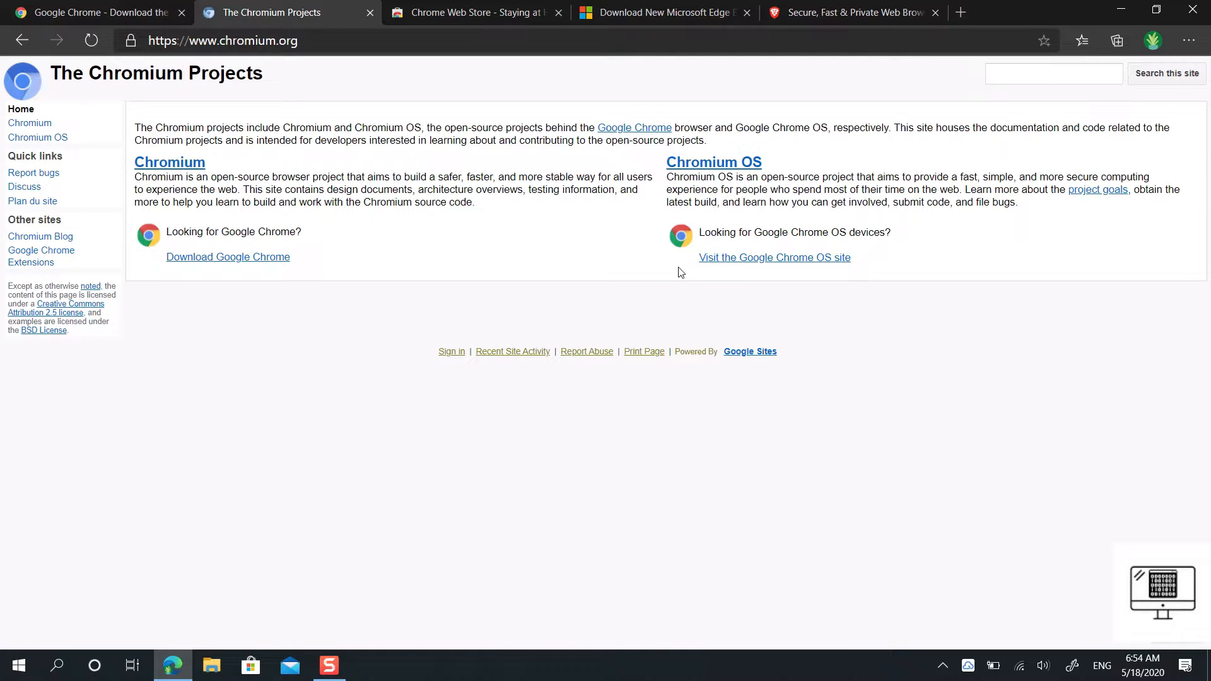
left_click(227, 257)
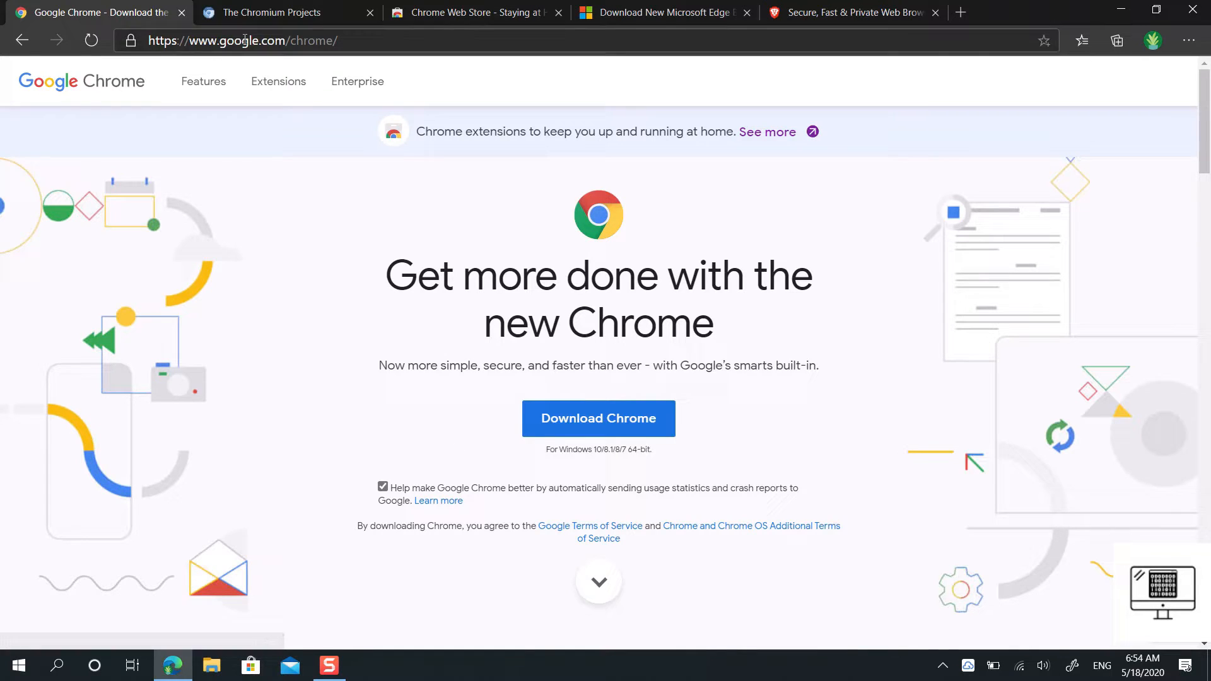
left_click(277, 13)
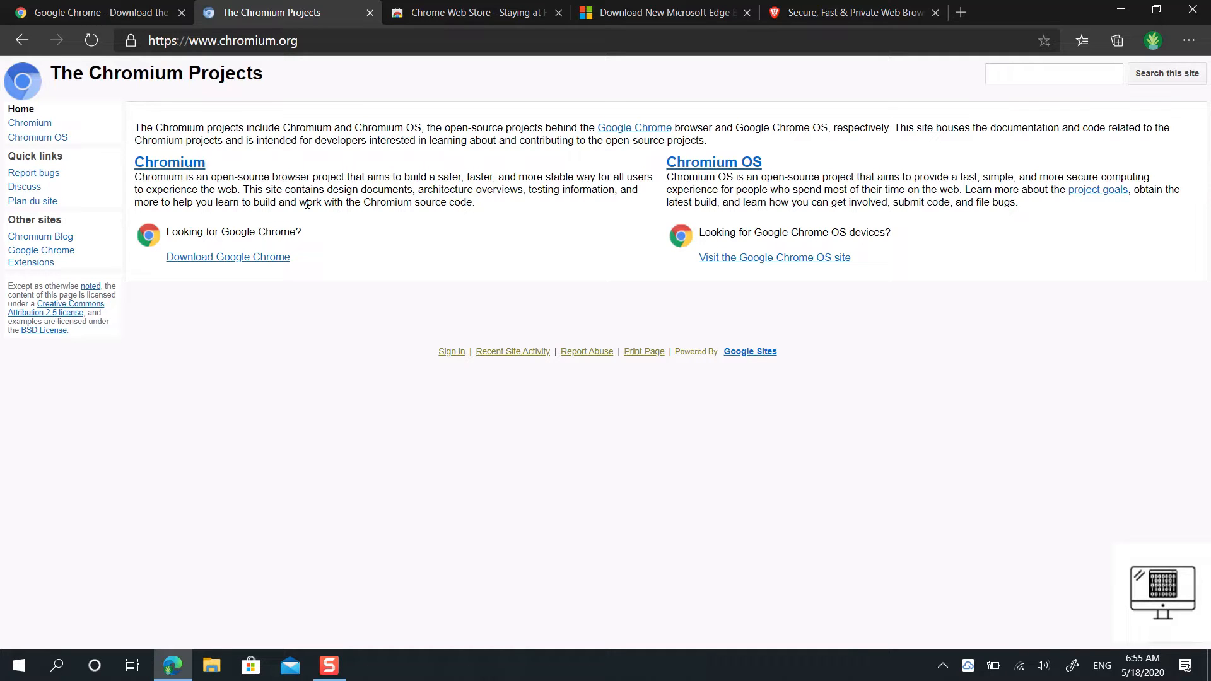
left_click(471, 13)
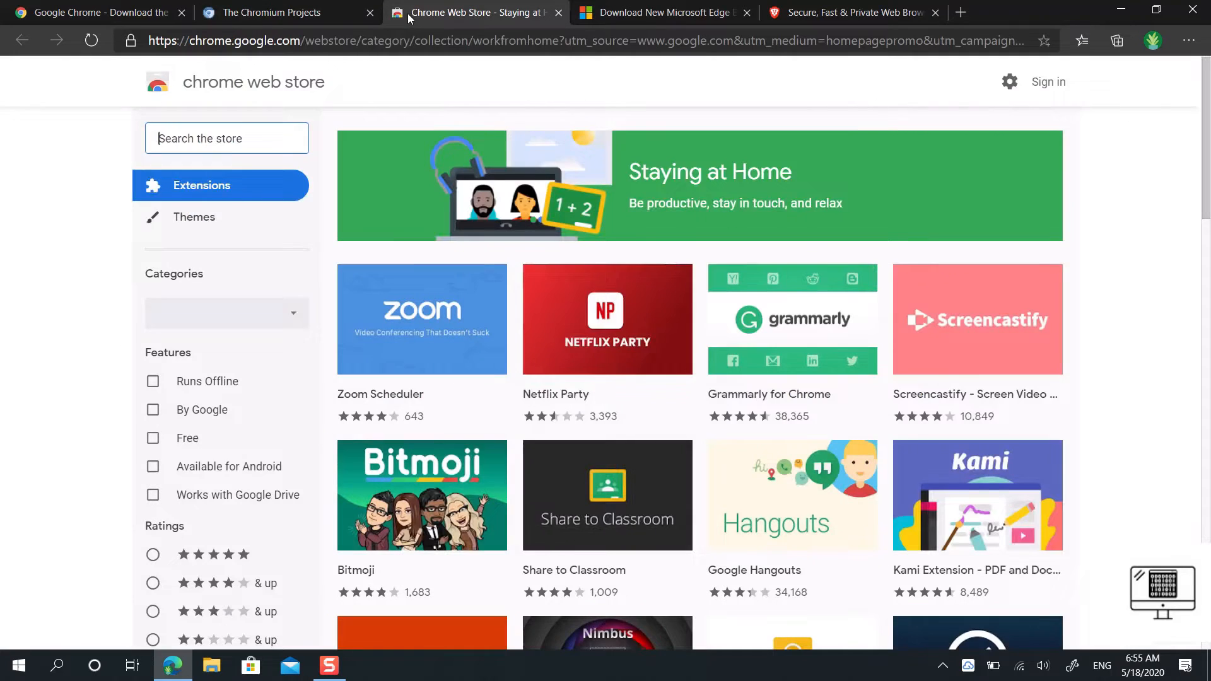
mouse_move(803, 349)
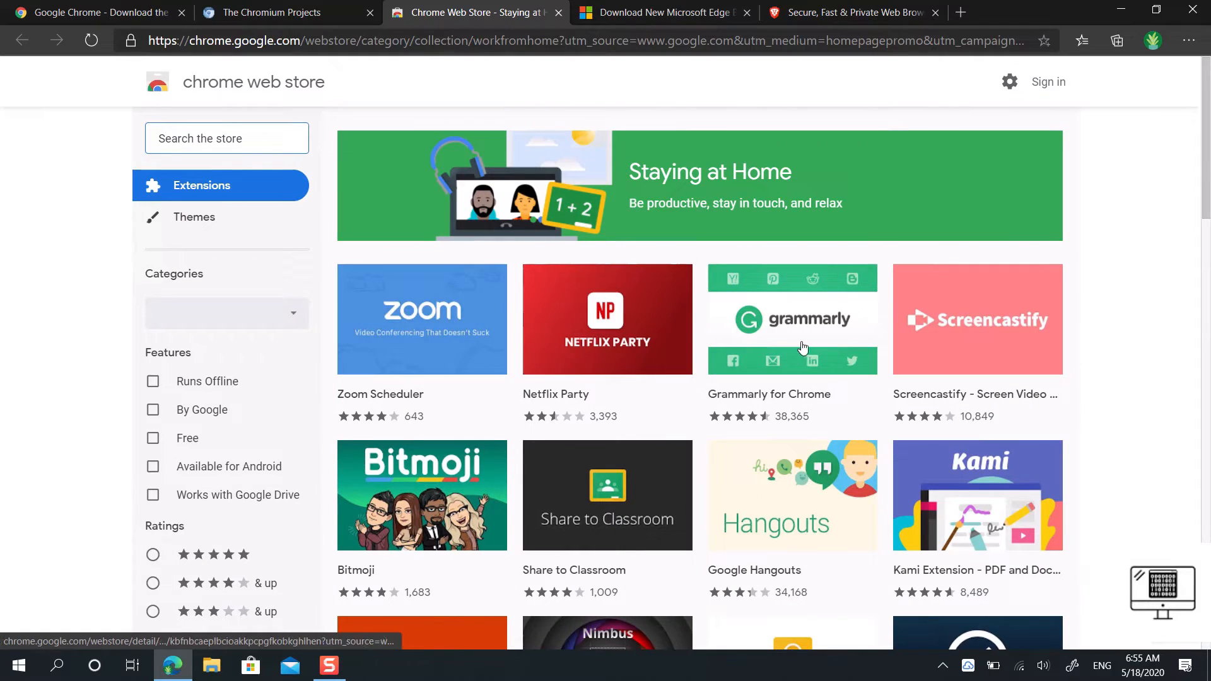
Return to the Google Chrome download page showing the Download Chrome button and its ticked checkbox
left_click(278, 13)
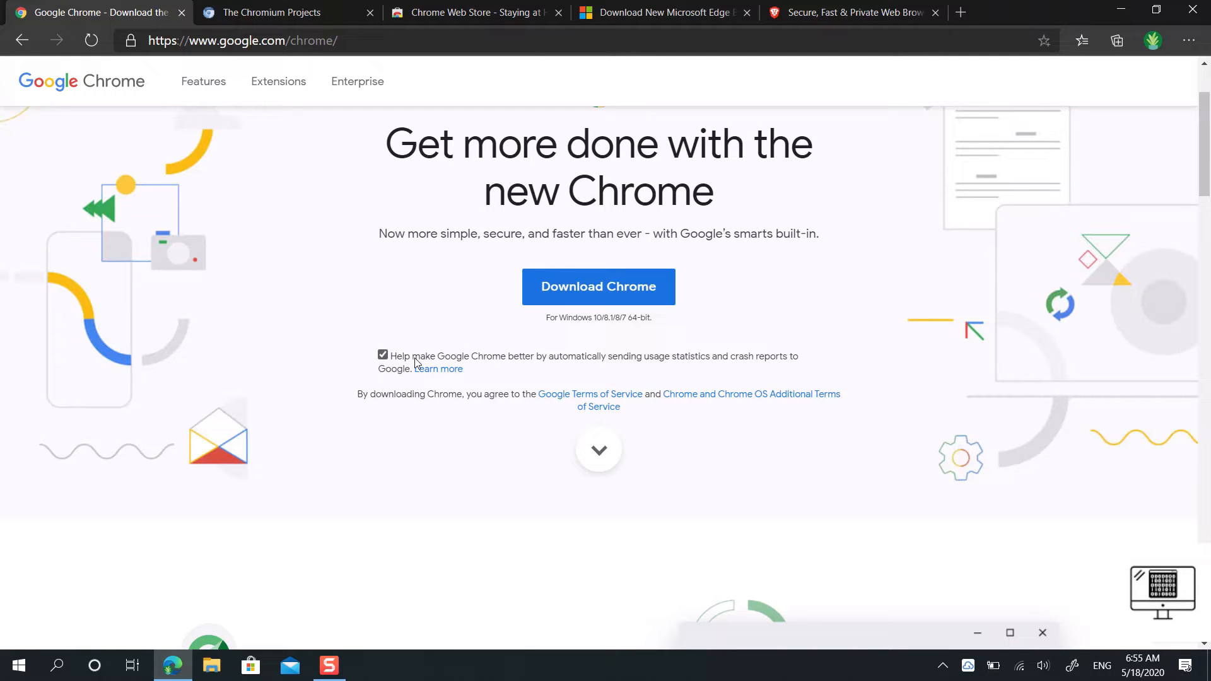
Untick the 'Help make Google Chrome better' usage-statistics checkbox, then view the Chromium Projects page
left_click(277, 12)
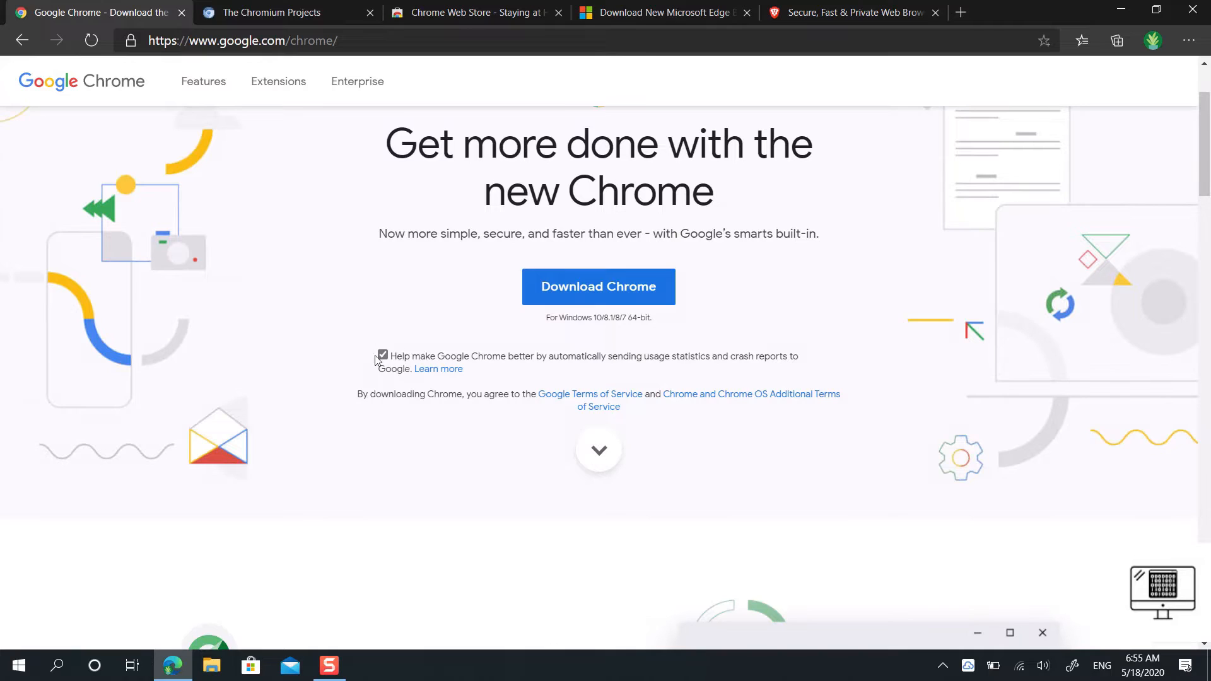
left_click(382, 356)
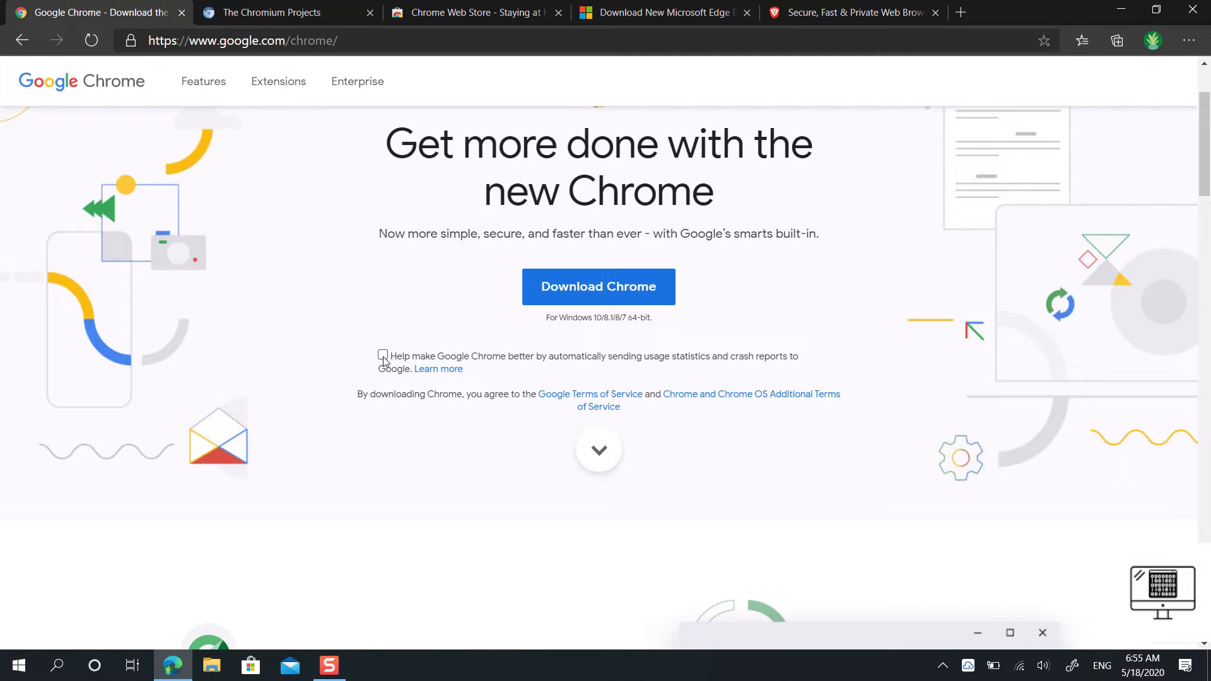
left_click(278, 13)
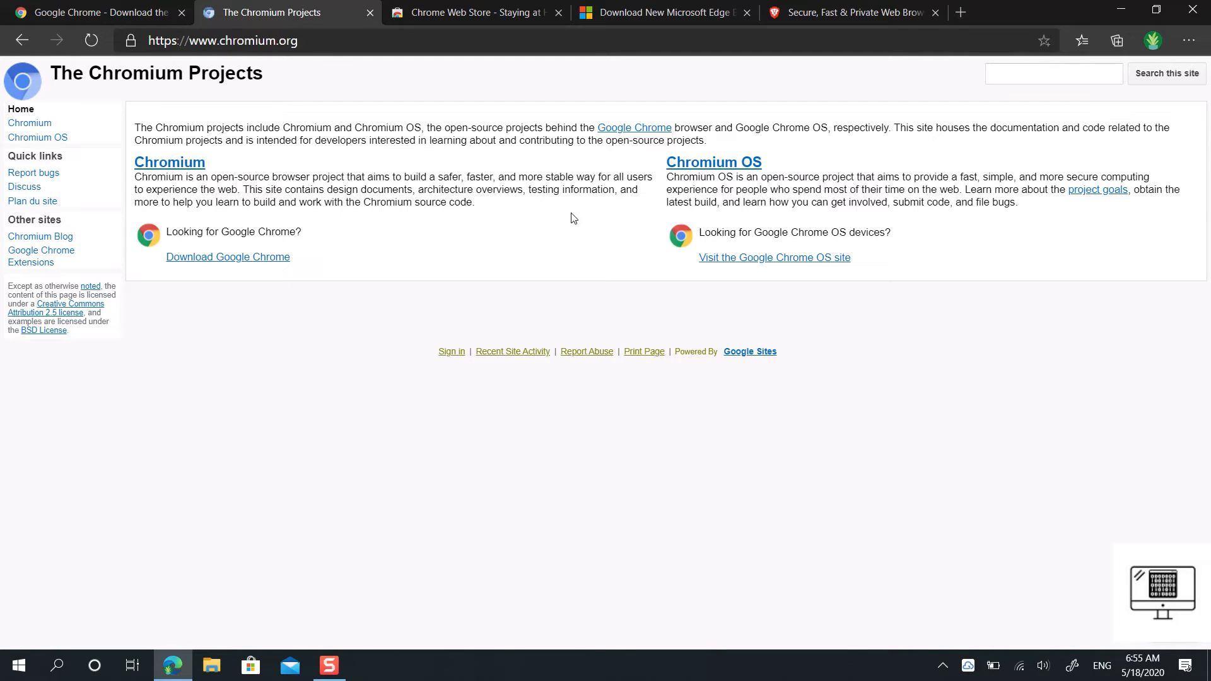
mouse_move(624, 77)
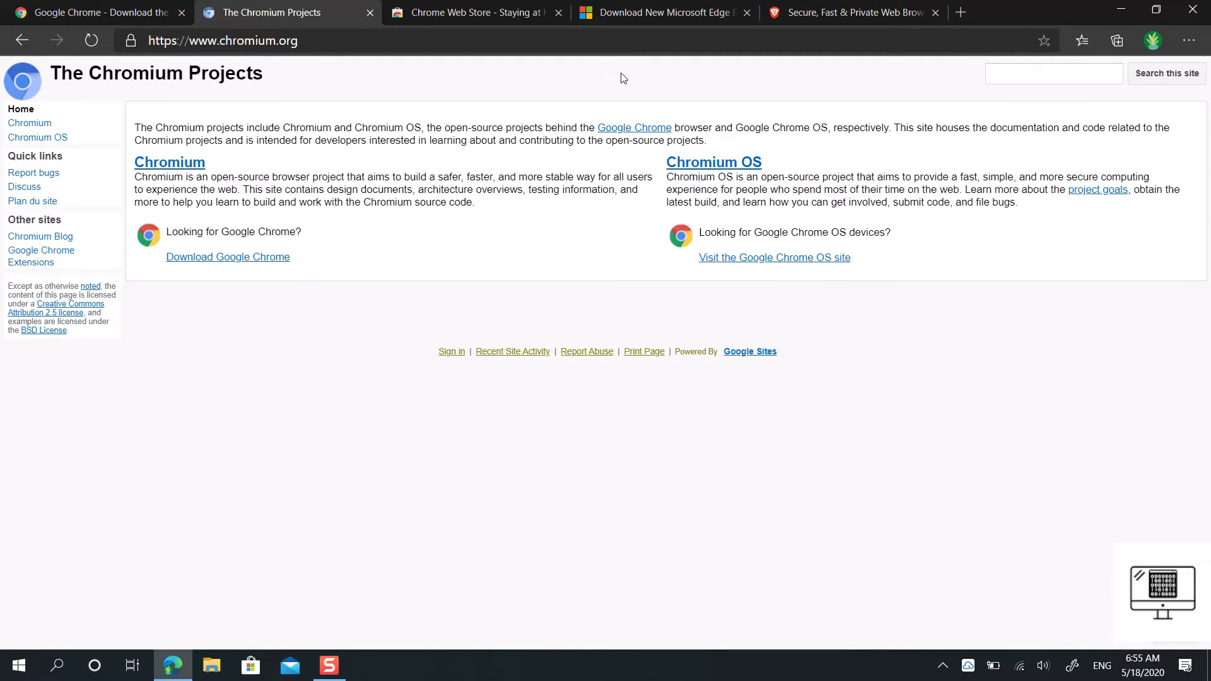
mouse_move(271, 147)
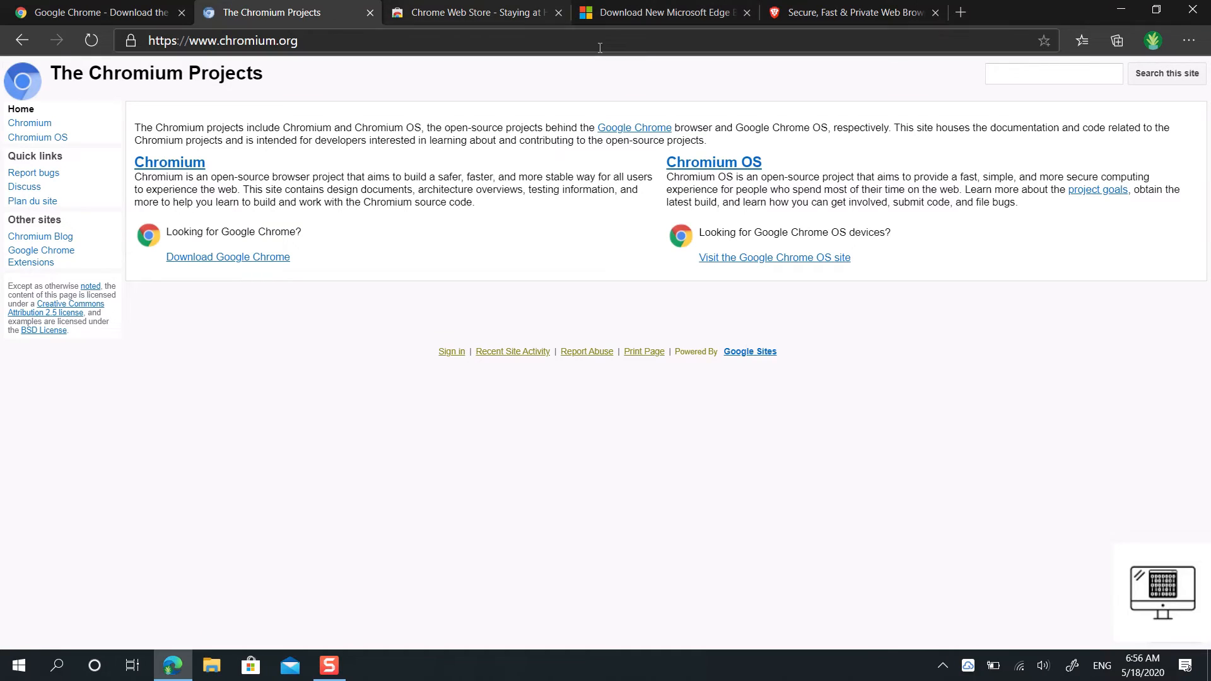
View the Microsoft Edge and Brave download pages, then return to the Google Chrome page with its unticked checkbox
left_click(663, 13)
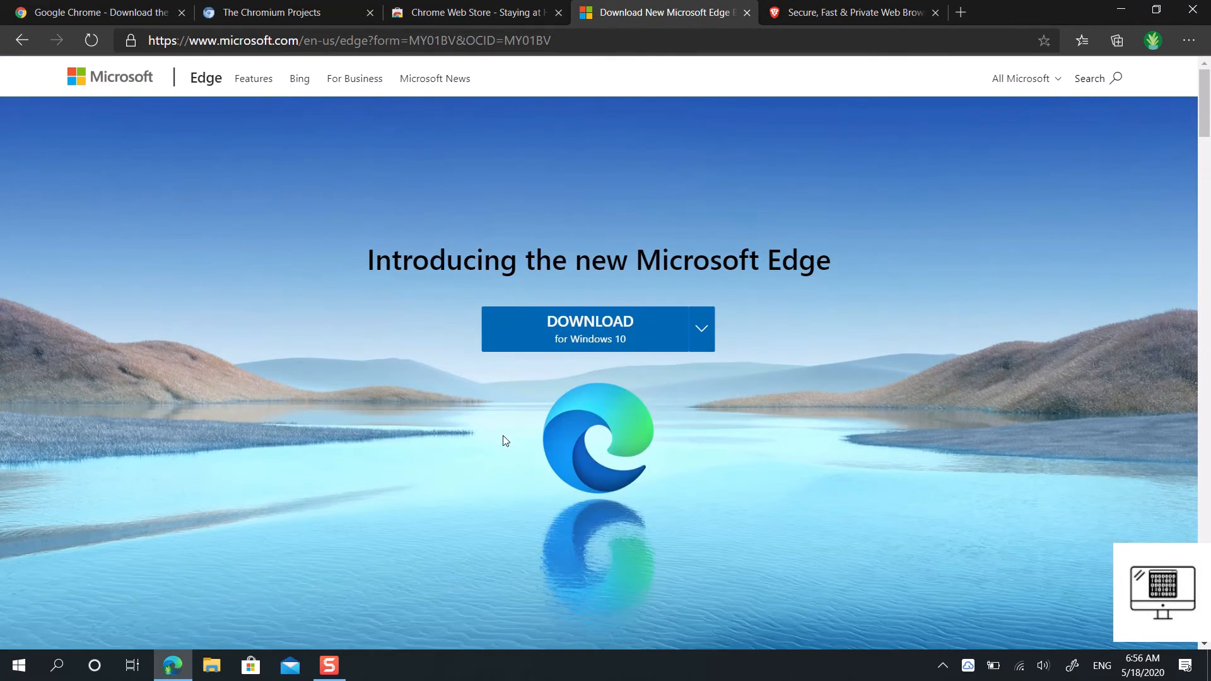
scroll("down", 3)
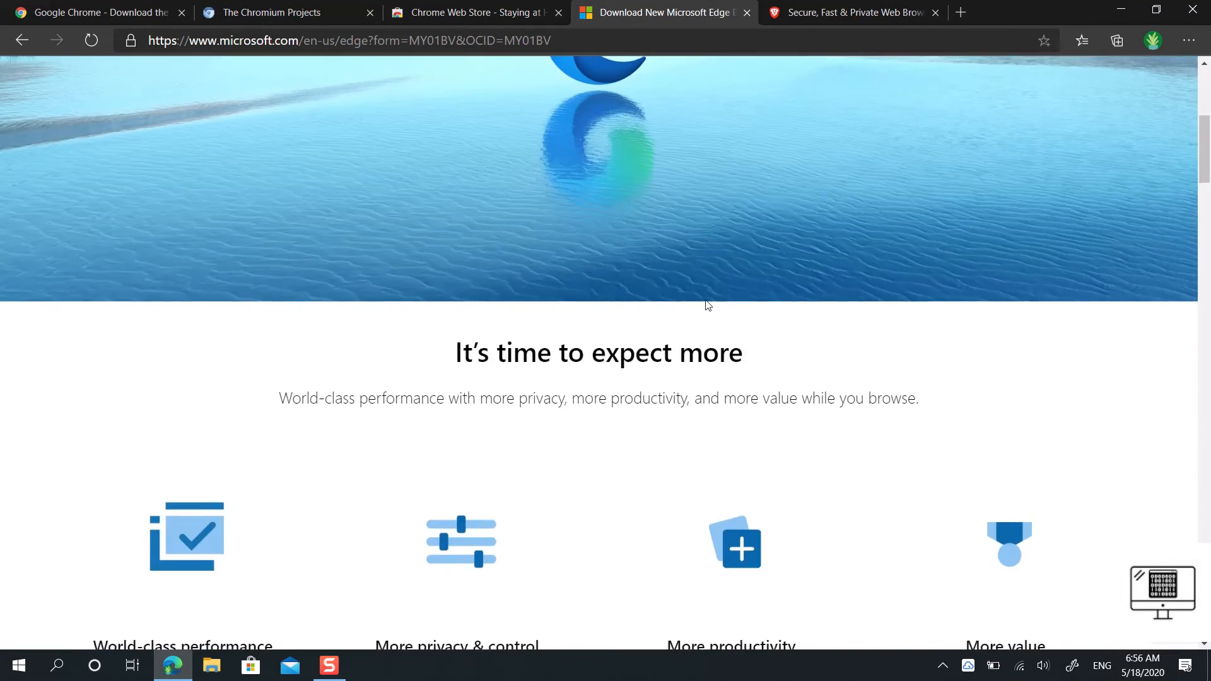
left_click(852, 12)
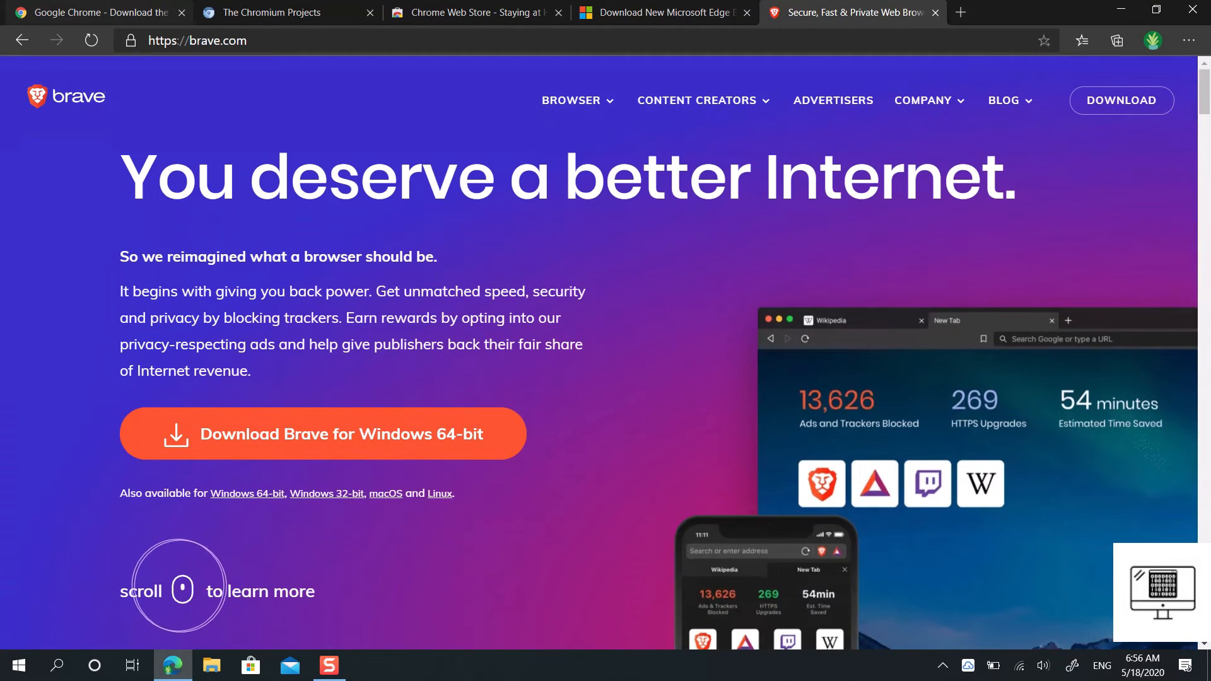
left_click(93, 13)
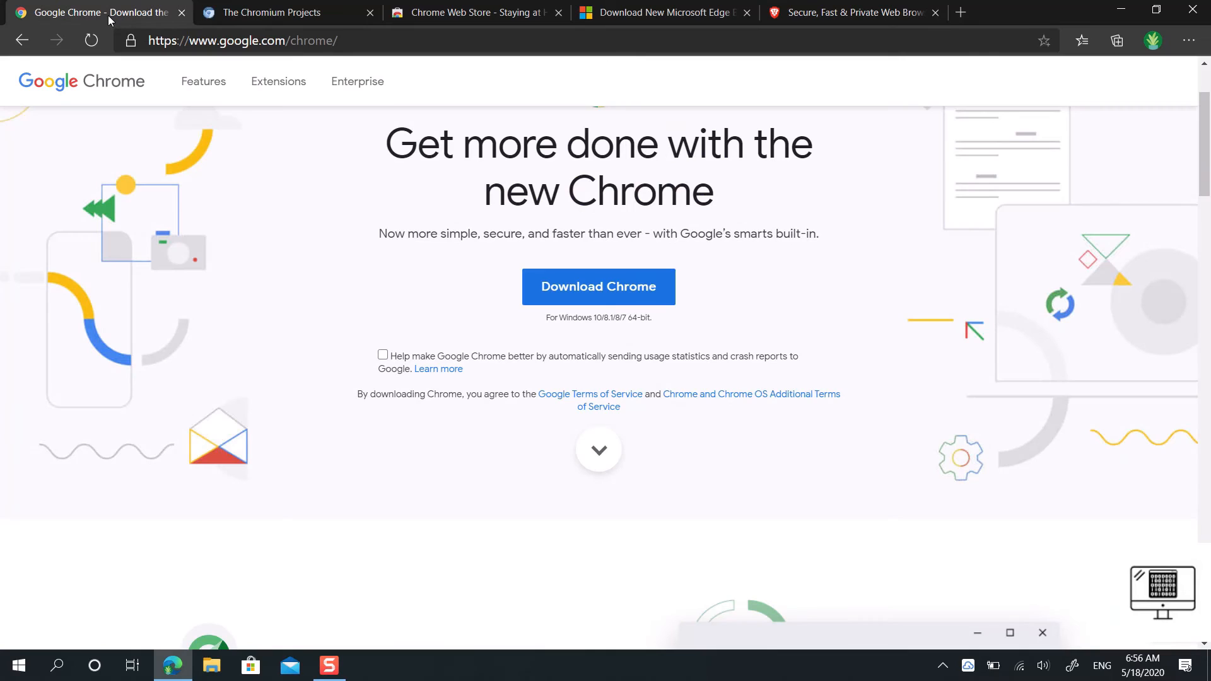